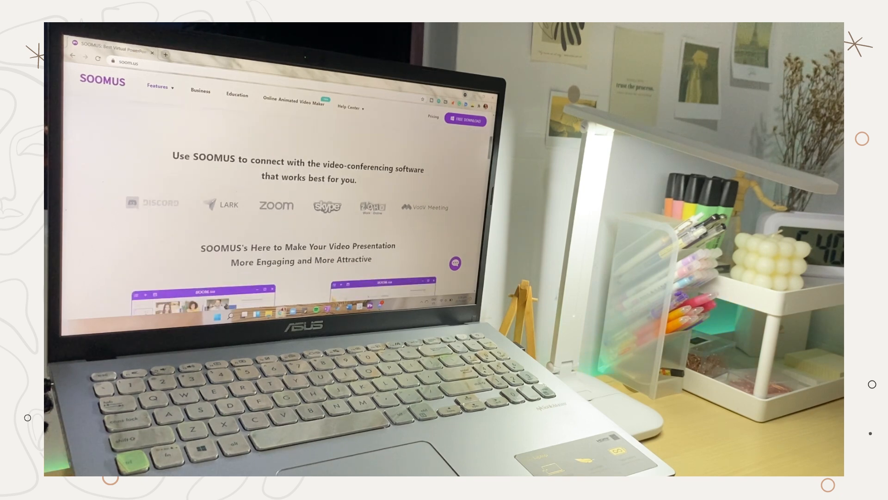
# Scroll through the gallery of video templates for the new presentation.
pyautogui.scroll(-3)
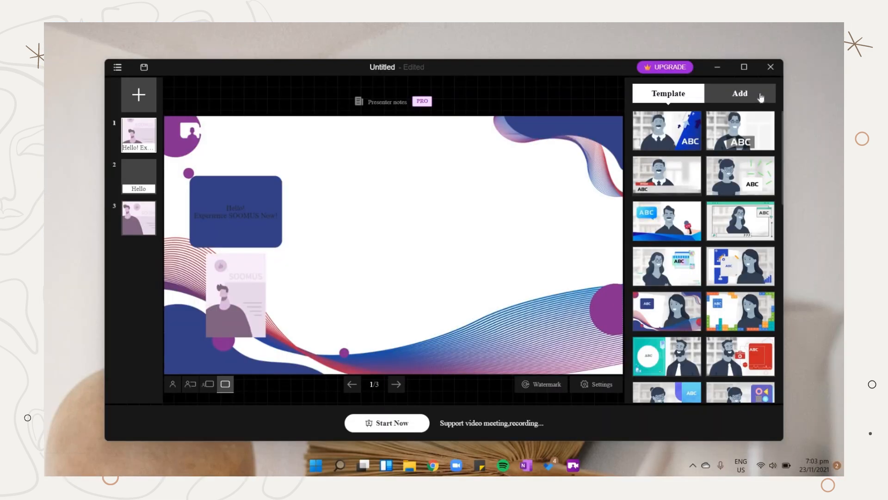
# Bring up the Add options to import The Cell slides into the presentation.
pyautogui.click(740, 93)
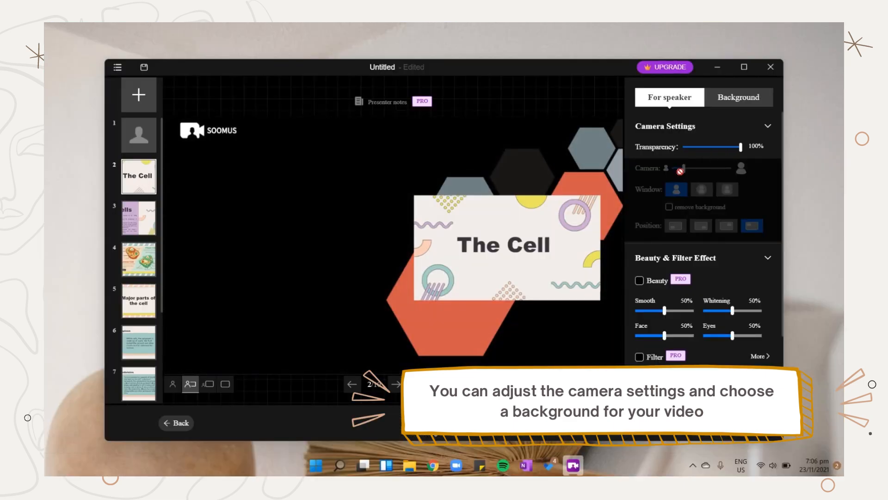
pyautogui.click(738, 97)
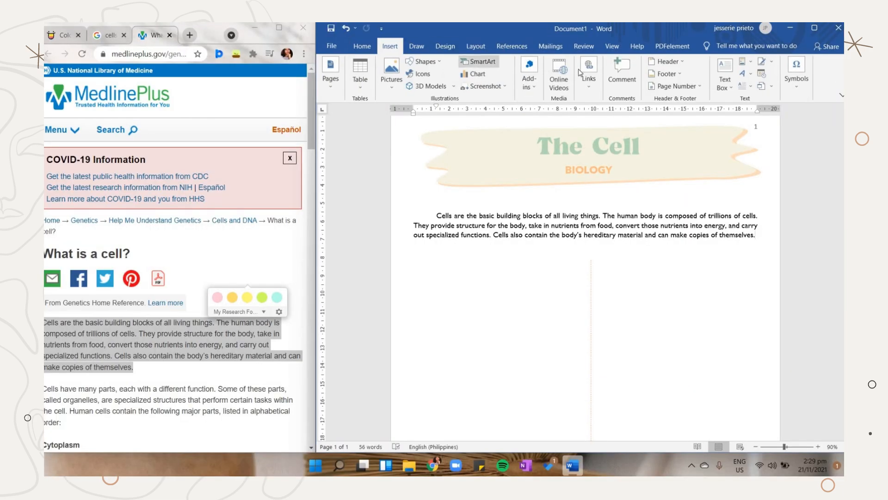
# Draw a text box below the intro and enter the heading 'Parts of the cell'.
pyautogui.click(724, 72)
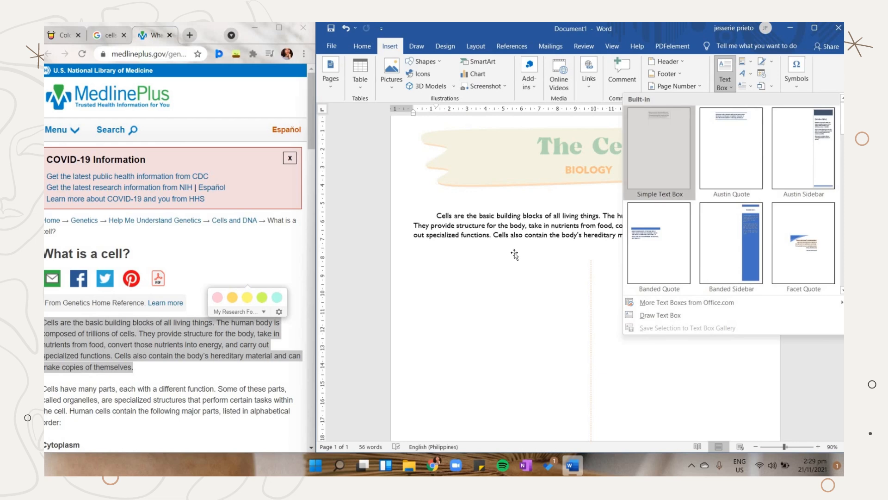
pyautogui.click(659, 151)
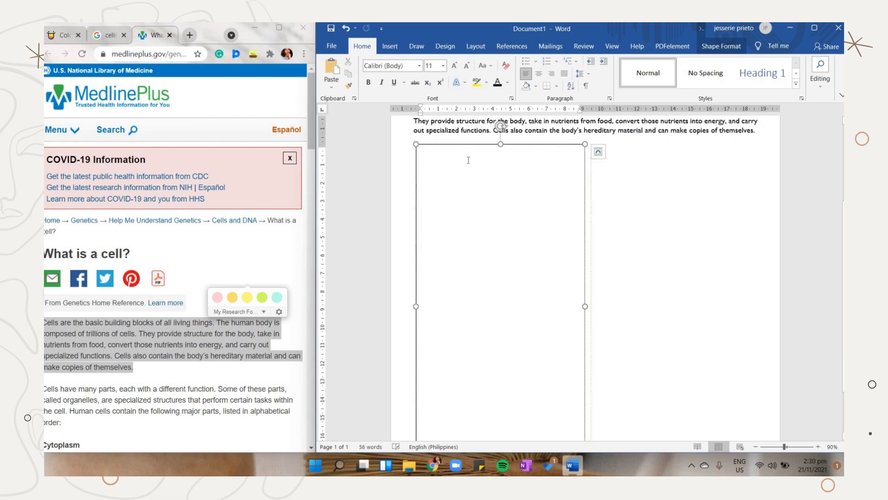
pyautogui.write('Parts of')
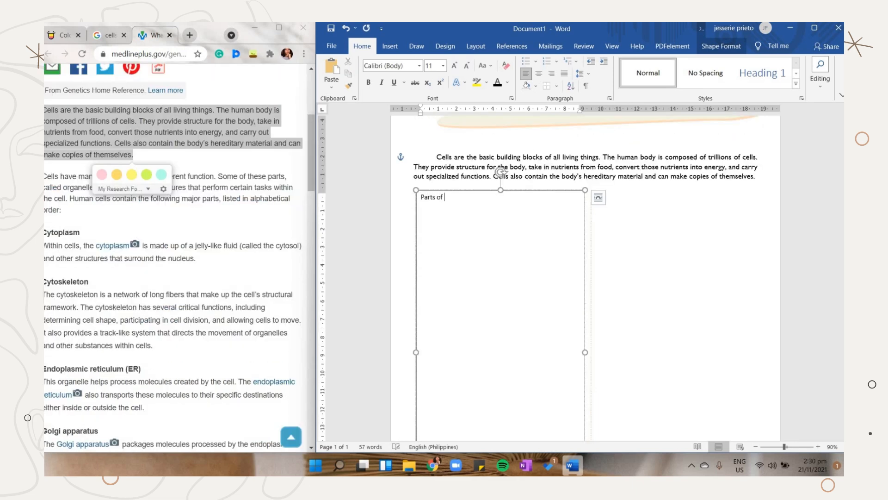
pyautogui.write('the cell')
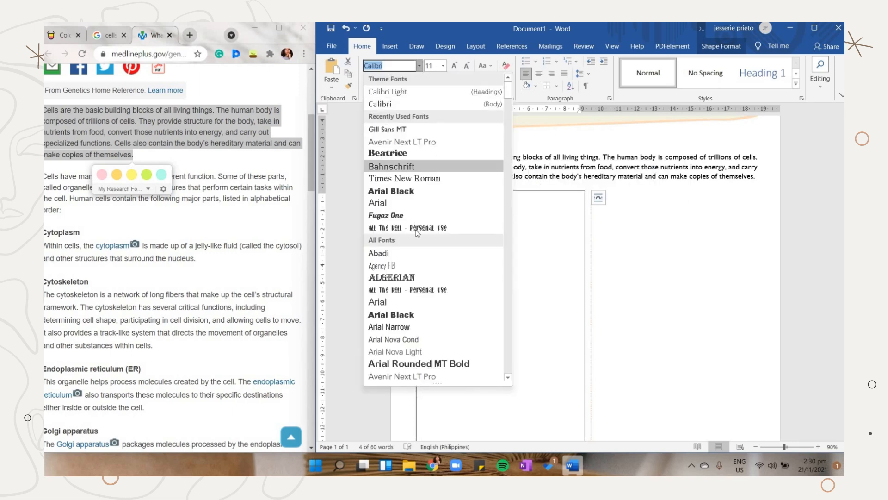
# Style the heading in the decorative All The Roll font, coloured orange.
pyautogui.click(407, 228)
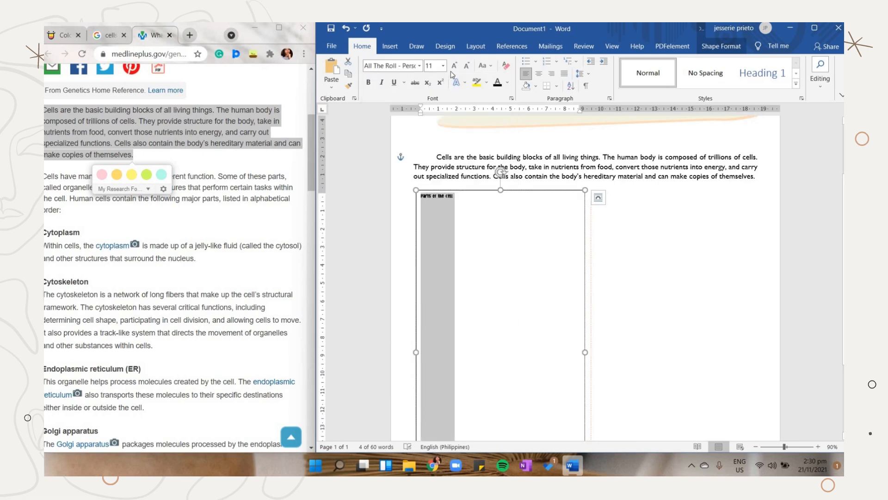
pyautogui.click(508, 82)
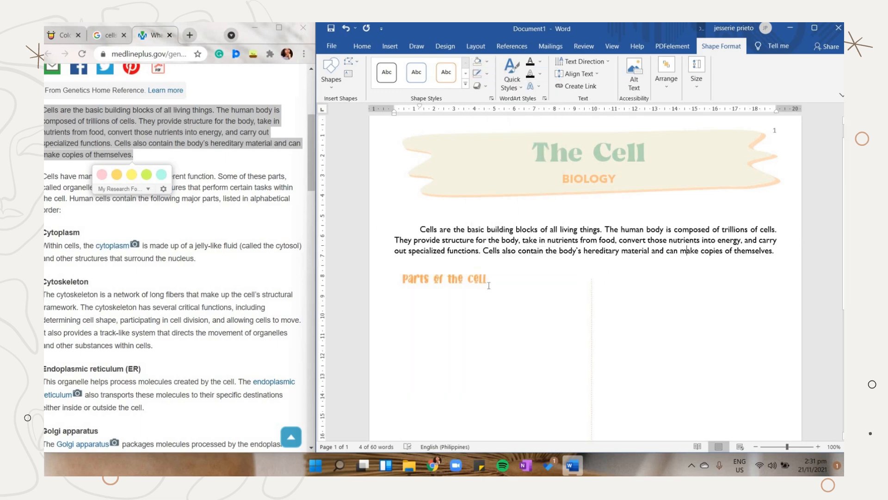
# Place a pale green filled rectangle behind the 'Parts of the cell' heading.
pyautogui.click(425, 61)
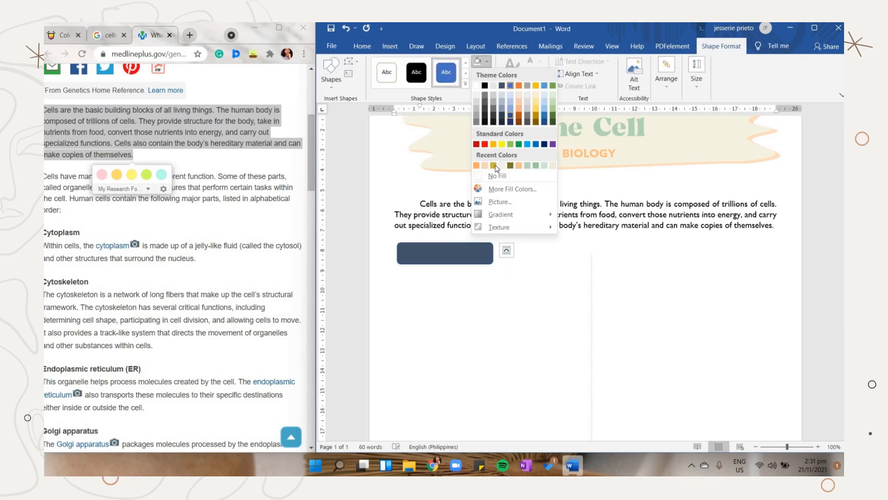
pyautogui.click(511, 188)
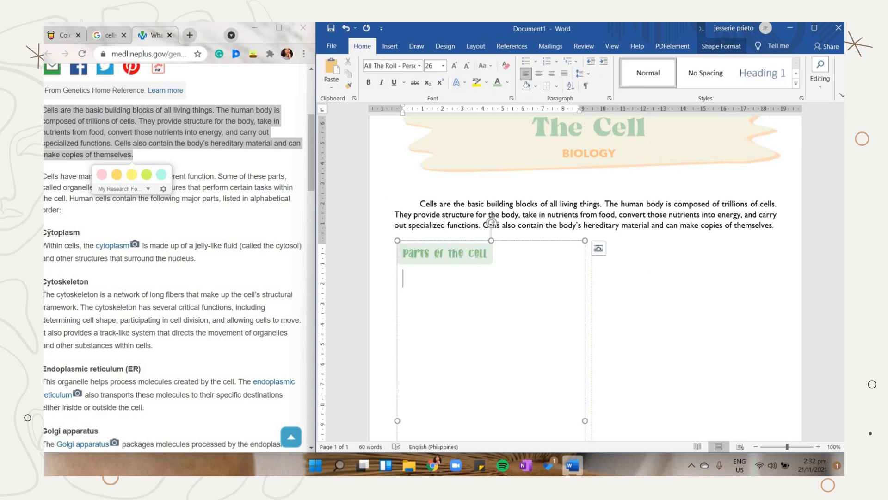
# Paste the cell-part notes (cytoplasm to lysosomes) into the box in orange.
pyautogui.click(598, 248)
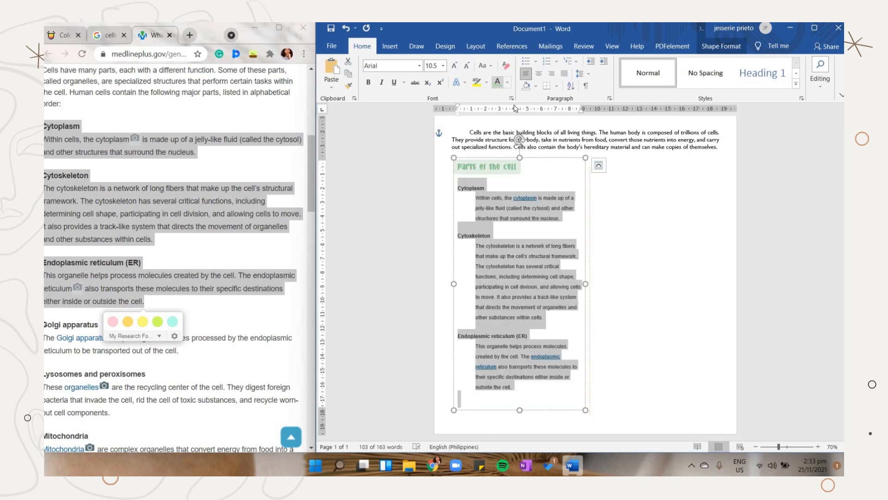
pyautogui.click(506, 82)
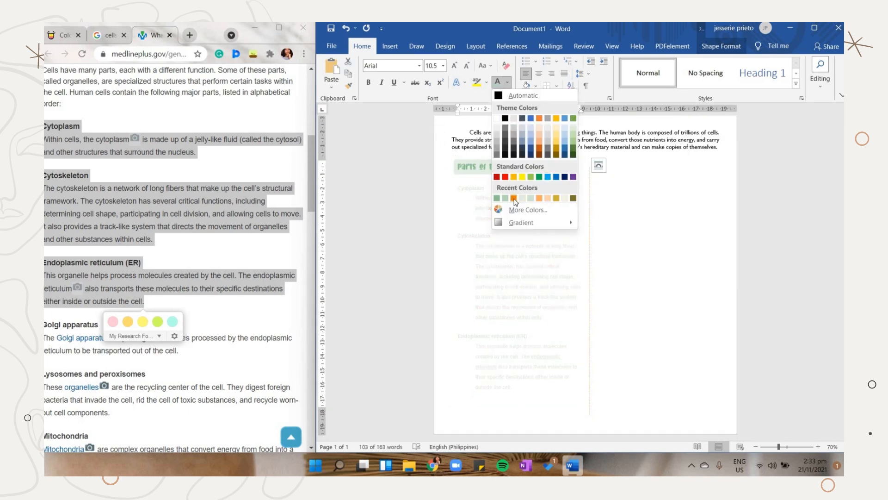
pyautogui.click(514, 198)
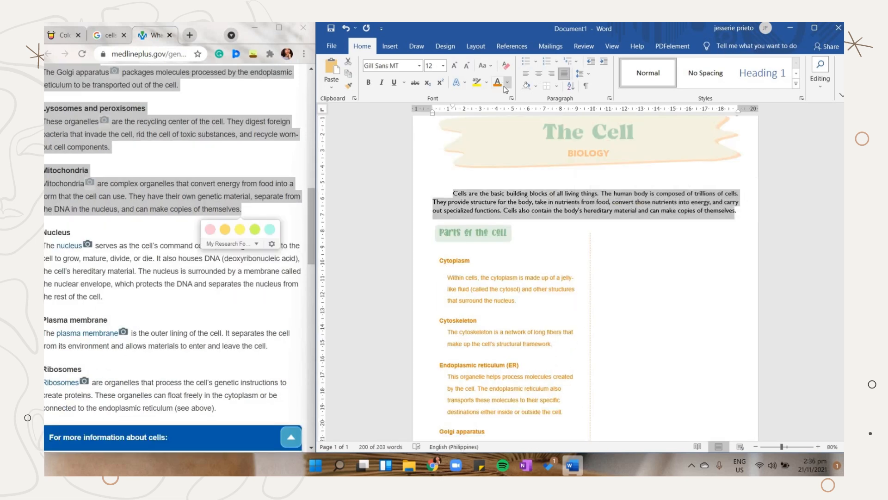
# Set the notes in Gill Sans MT and give the part headings a script font.
pyautogui.click(508, 85)
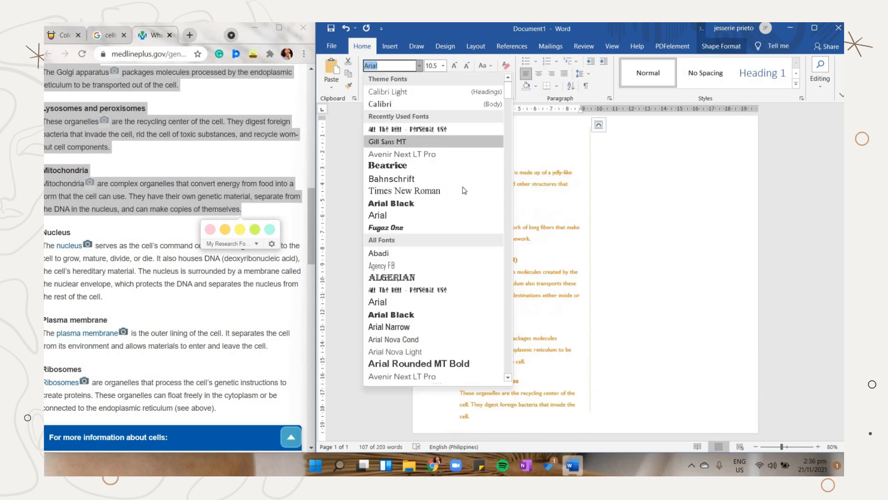
pyautogui.click(387, 140)
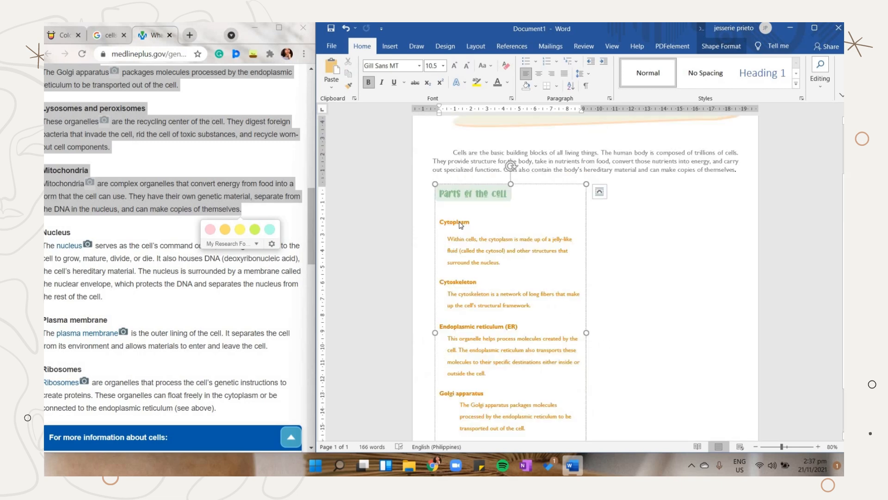
pyautogui.click(420, 66)
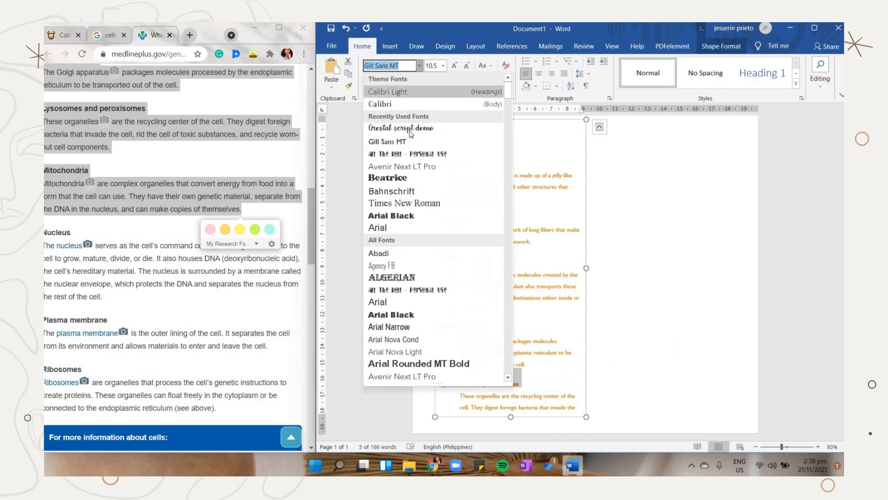
pyautogui.click(400, 128)
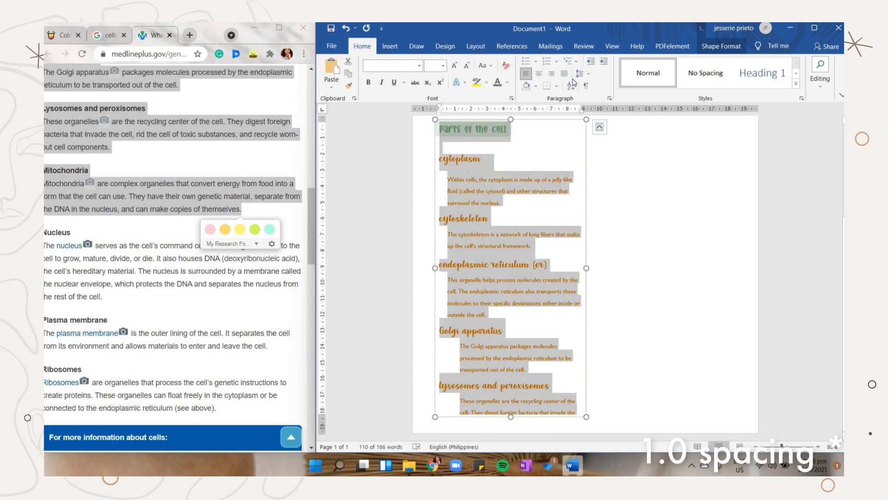
# Make the cell-part notes single-spaced with 1.0 line spacing.
pyautogui.click(579, 74)
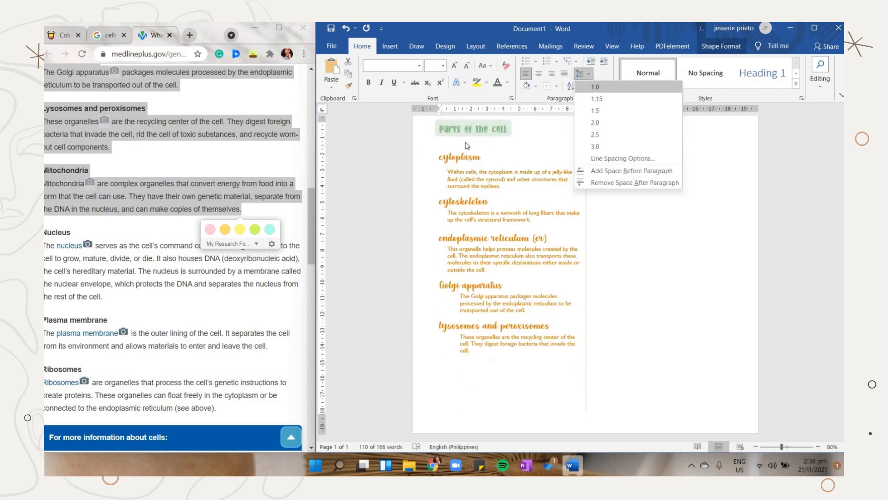
pyautogui.click(595, 86)
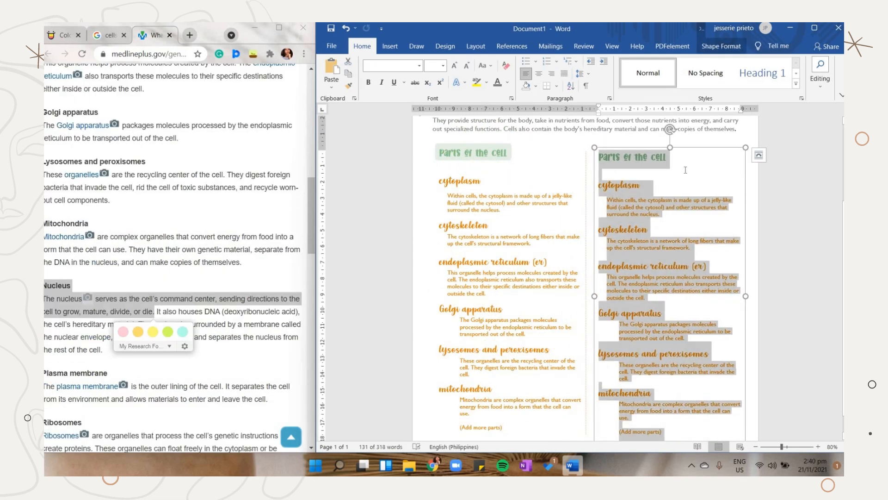
# Fill the copied box with nucleus, plasma membrane and ribosomes notes, script-font headings.
pyautogui.click(444, 66)
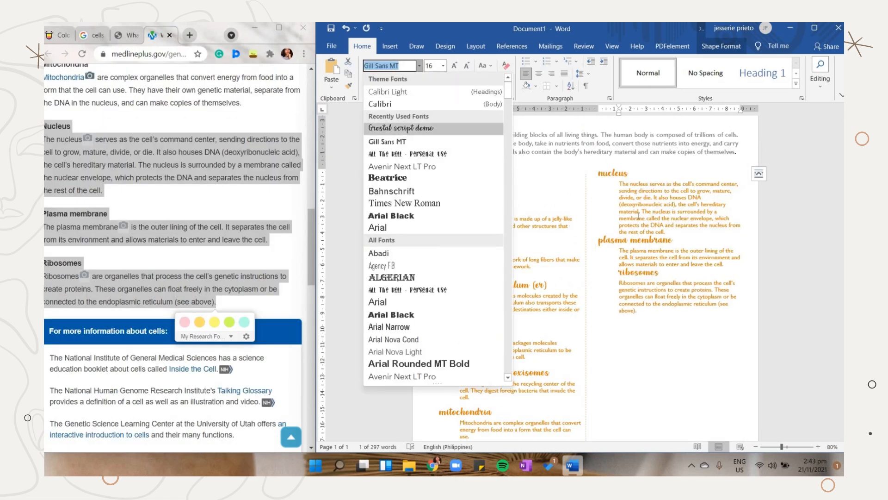
pyautogui.click(390, 46)
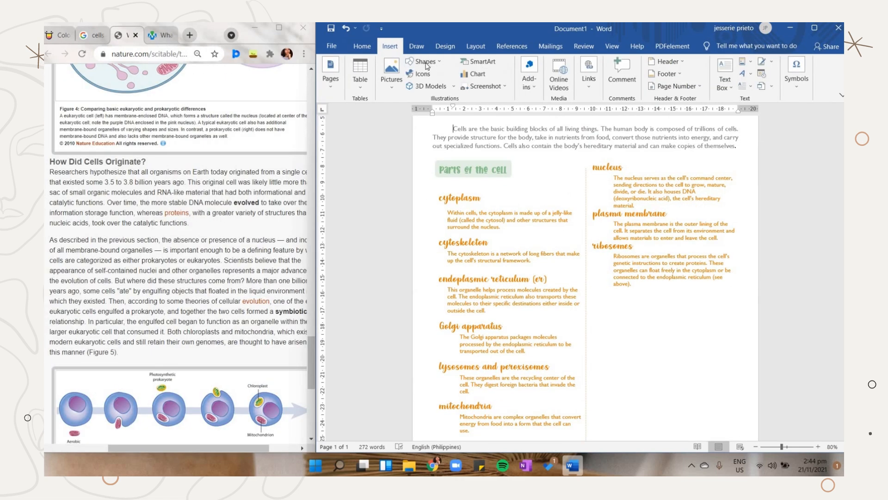
# Add a rectangle under the ribosomes notes with a pale beige fill.
pyautogui.click(425, 62)
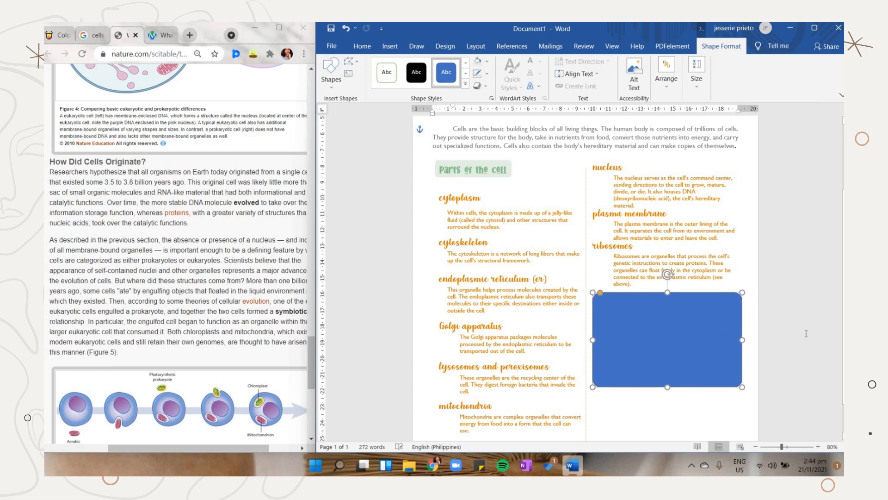
pyautogui.click(481, 61)
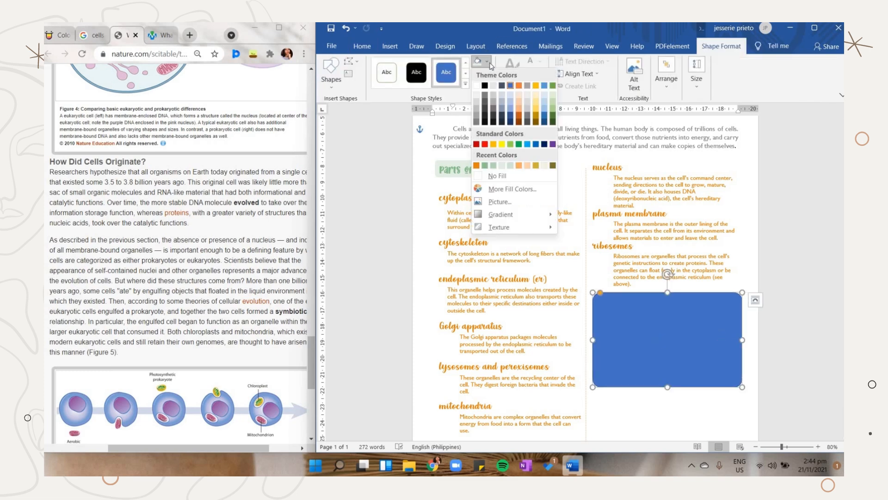
pyautogui.click(544, 165)
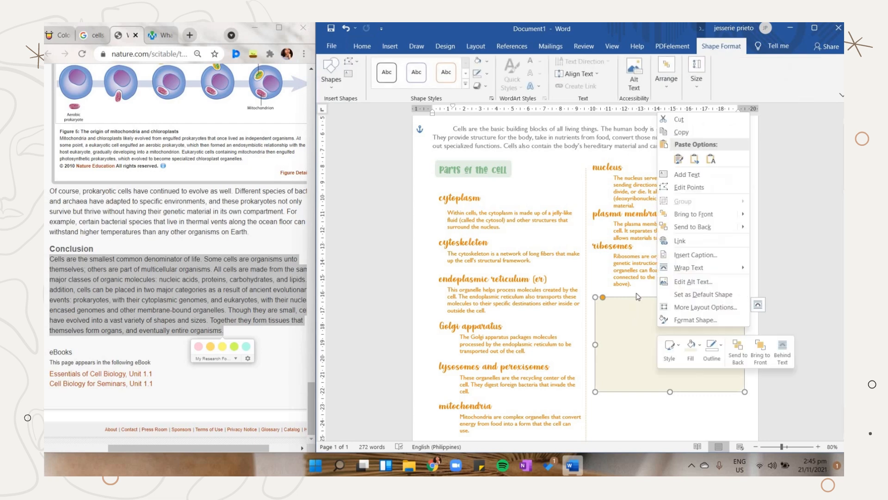
pyautogui.moveTo(686, 175)
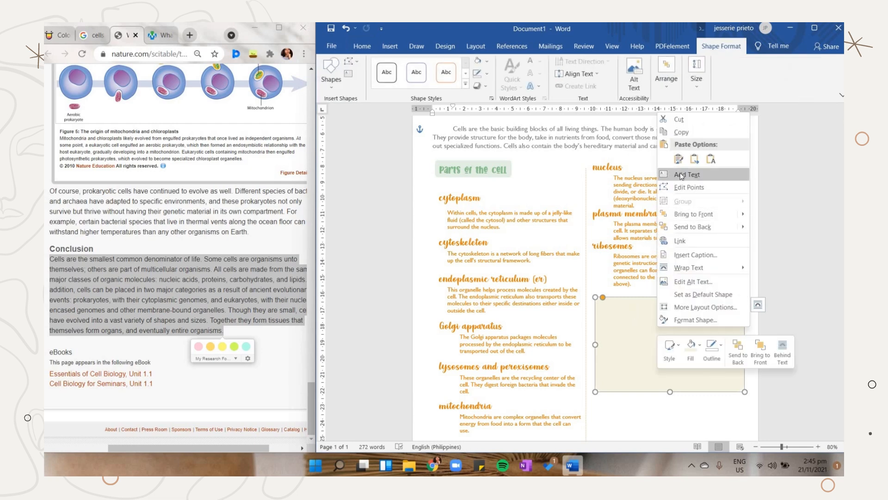
# Paste the conclusion paragraph 'Cells are the smallest common denominator of life' into the box.
pyautogui.click(686, 174)
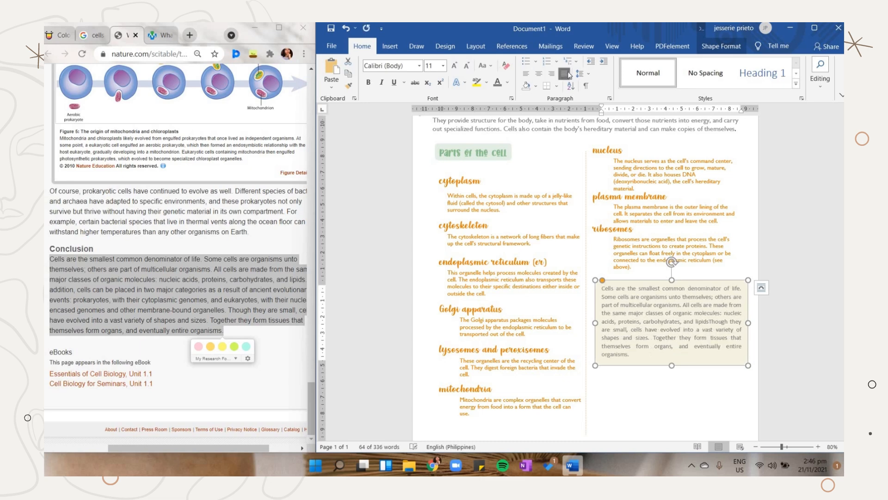
pyautogui.click(390, 46)
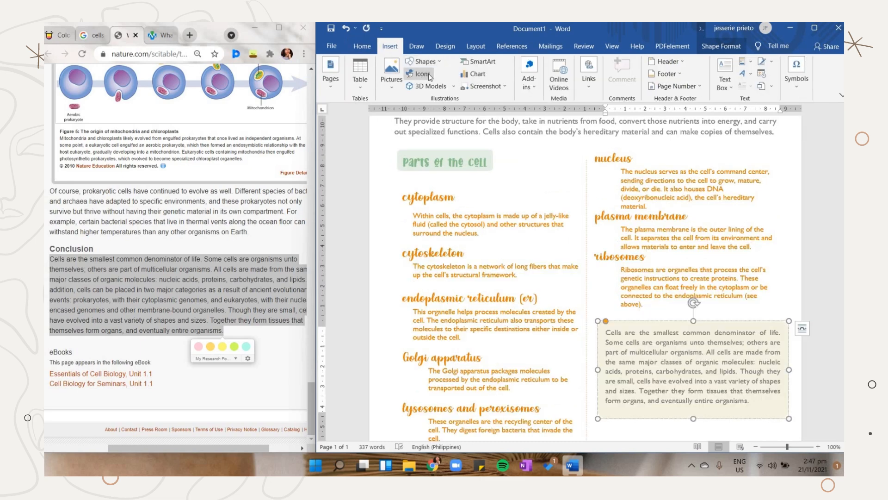
# Insert a plain star icon from the icon library, searching for 'star'.
pyautogui.click(421, 75)
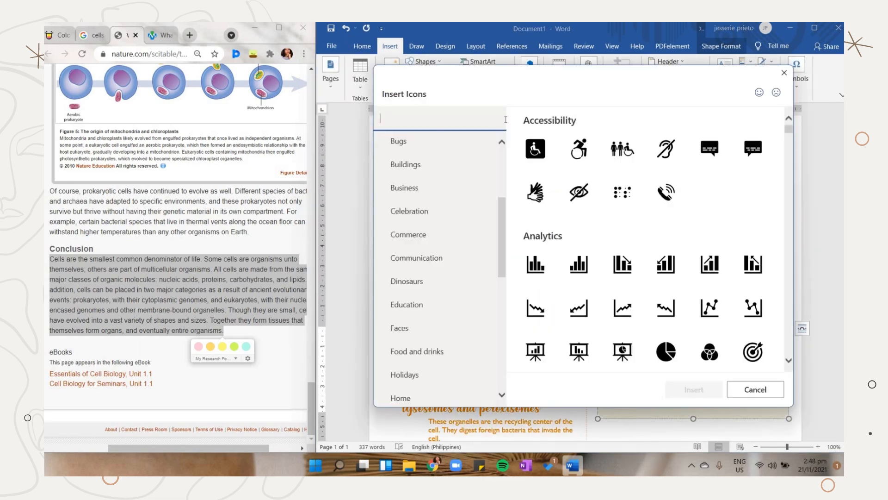
pyautogui.write('star')
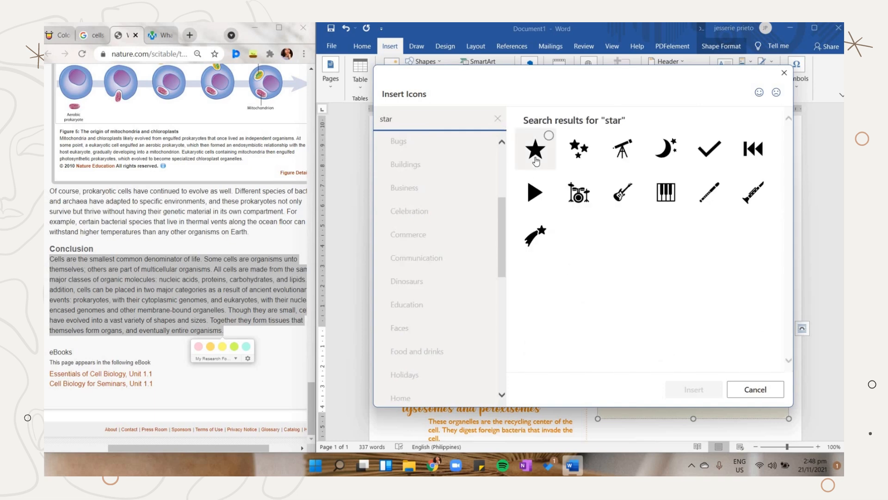
pyautogui.click(755, 389)
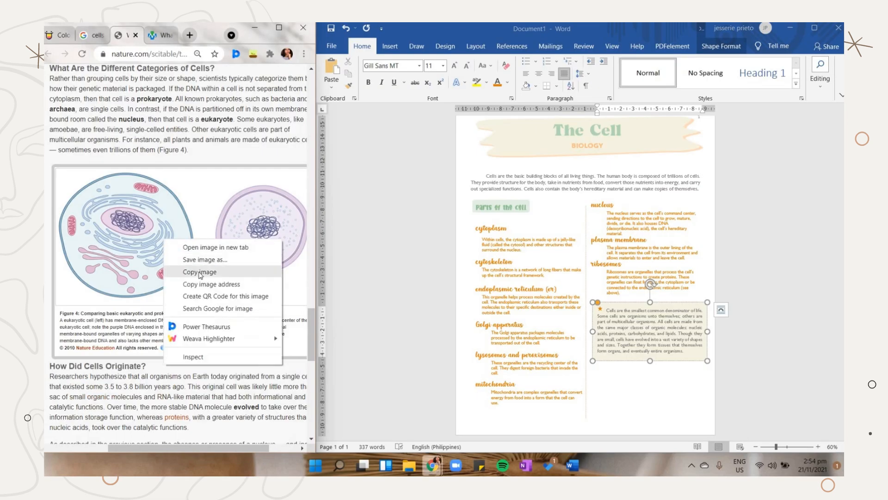
# Copy the eukaryotic and prokaryotic cell image from Chrome into the notes.
pyautogui.click(198, 271)
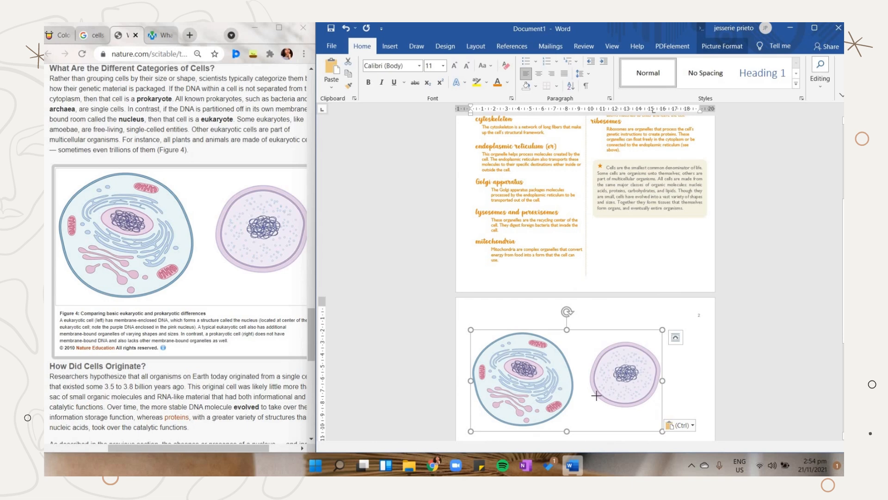
pyautogui.scroll(3)
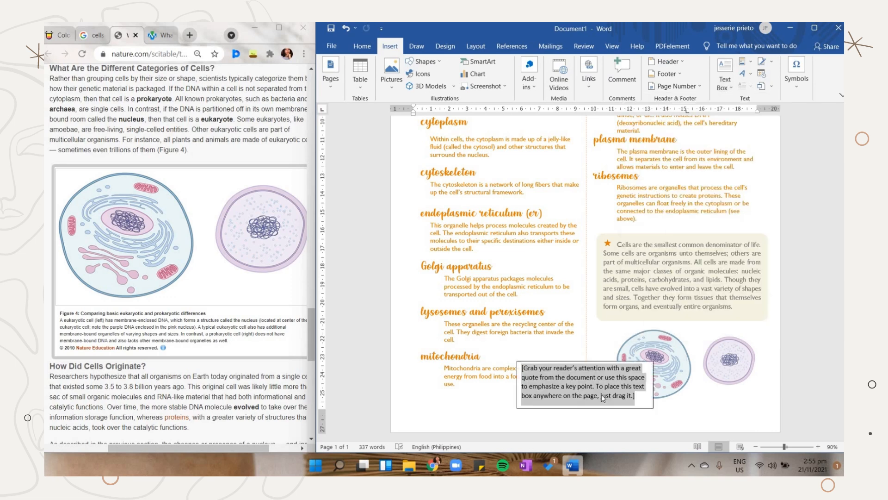
# Add a text box beside the images labelled 'Prokaryotic'.
pyautogui.click(584, 388)
pyautogui.write('Eukaryotic Prokaryotic')
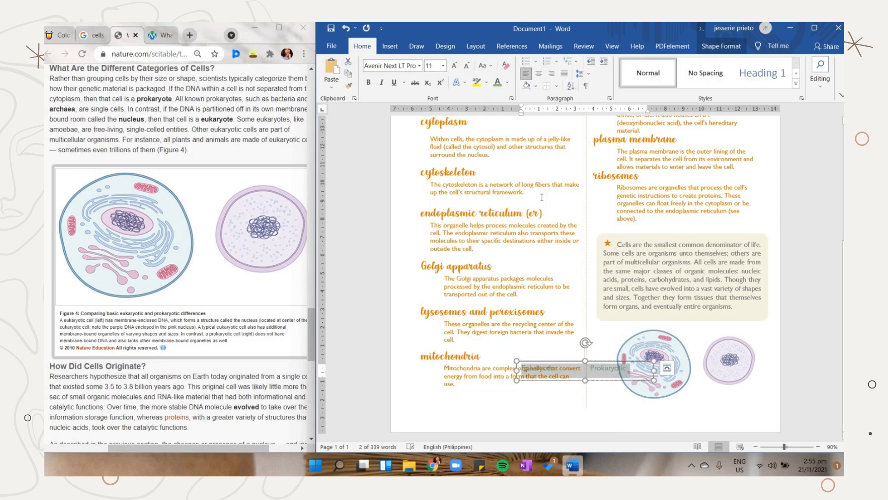
pyautogui.click(390, 46)
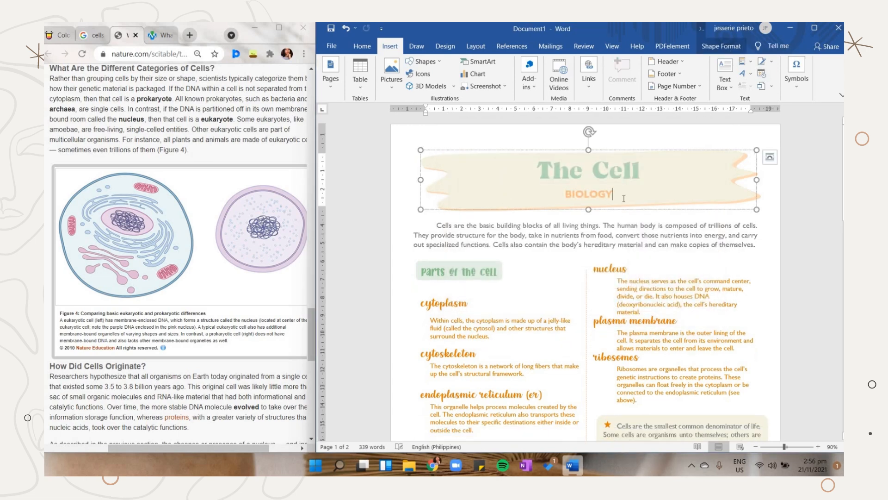
# Paste the date 27 November 2021 under BIOLOGY and format it to match the banner.
pyautogui.press('ctrl+v')
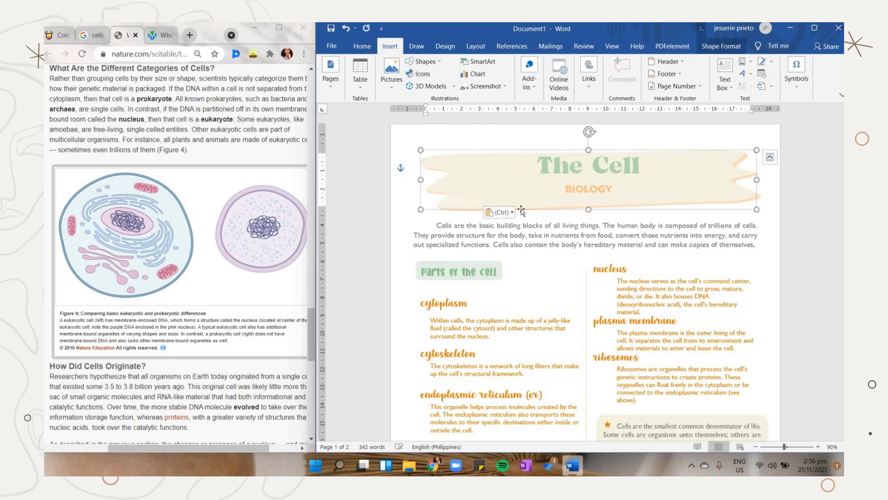
pyautogui.click(508, 82)
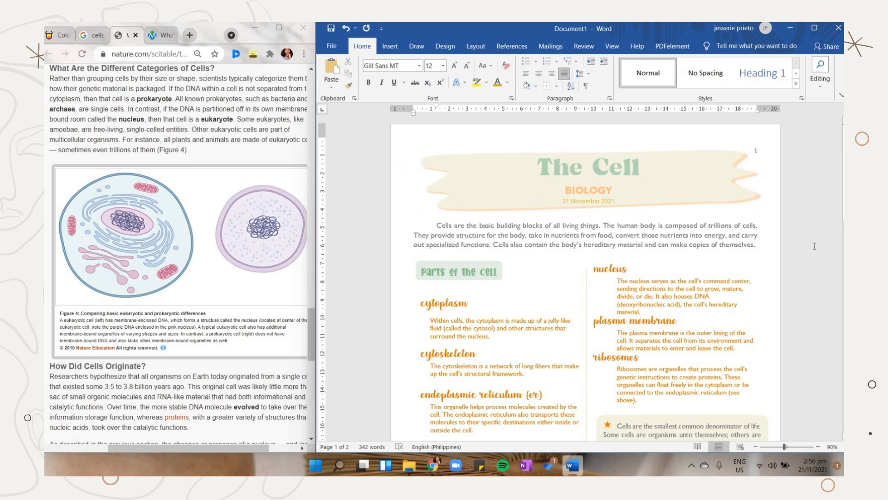
pyautogui.scroll(-3)
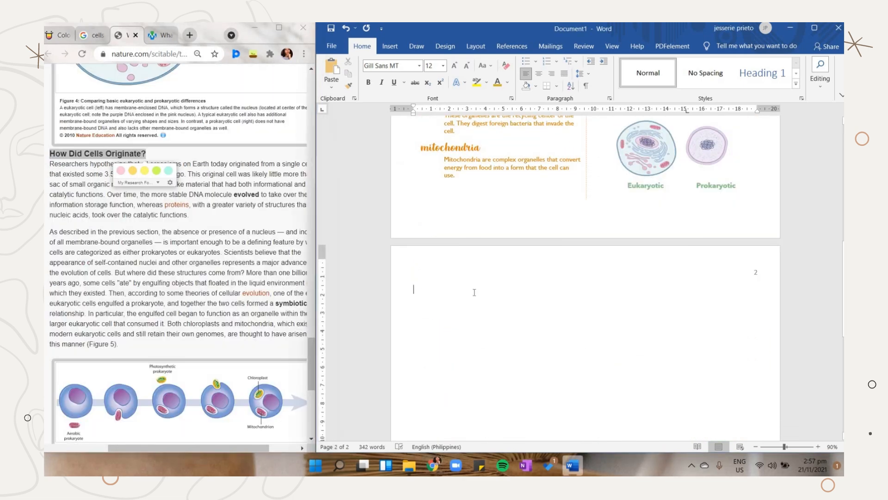
# Paste the 'How Did Cells Originate?' heading on page 2 in green, with pattern-filled bars beside it.
pyautogui.press('ctrl+v')
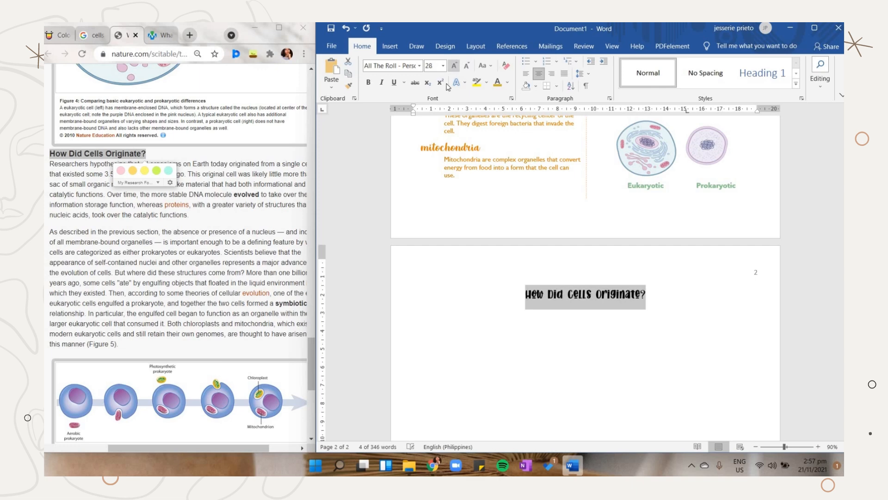
pyautogui.click(422, 62)
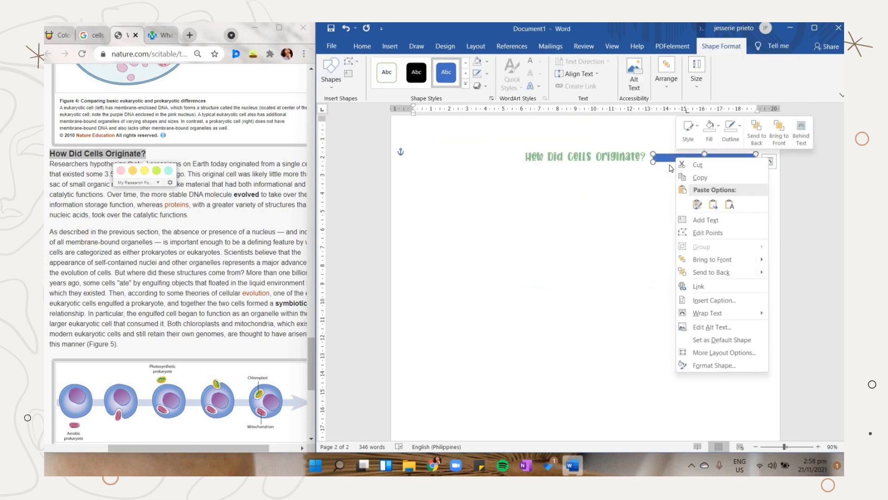
pyautogui.click(711, 337)
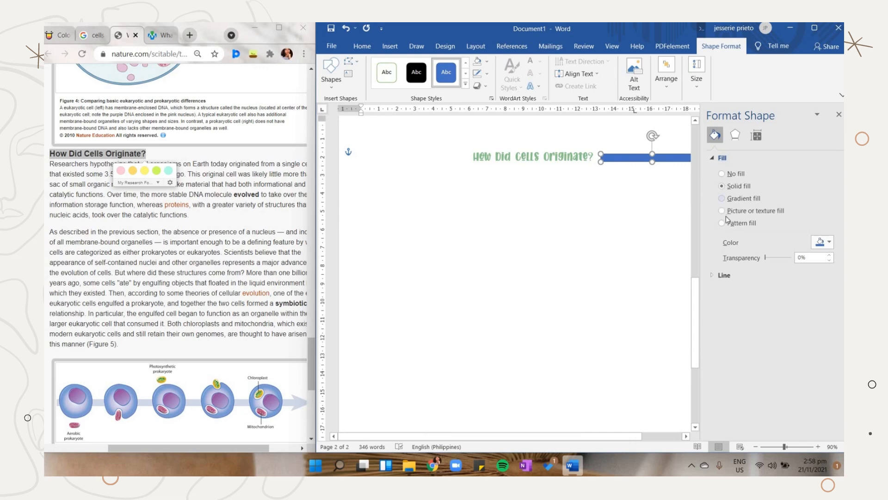
pyautogui.click(721, 222)
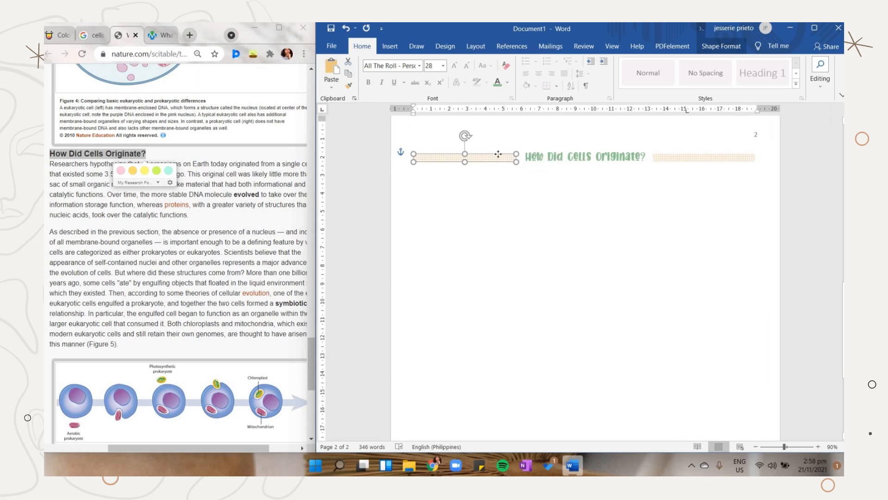
# Draw a pale green shaded rectangle holding the cell-origin paragraph with recoloured text.
pyautogui.click(422, 61)
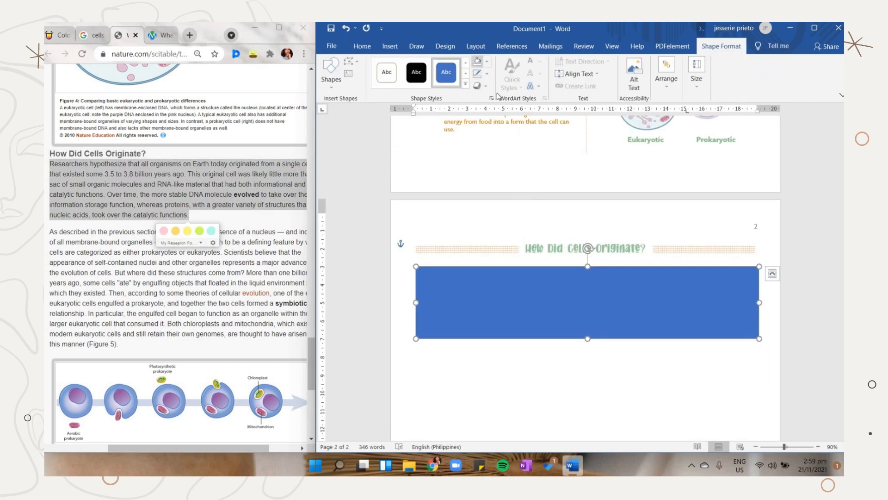
pyautogui.click(446, 73)
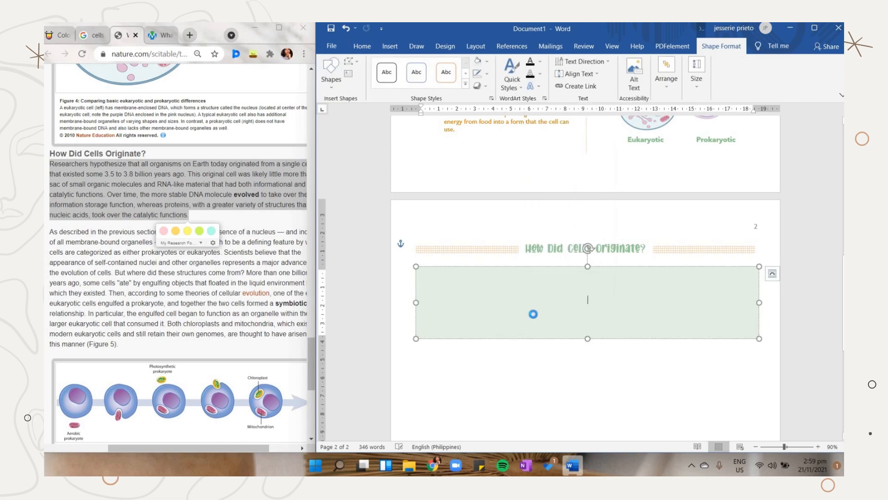
pyautogui.click(507, 82)
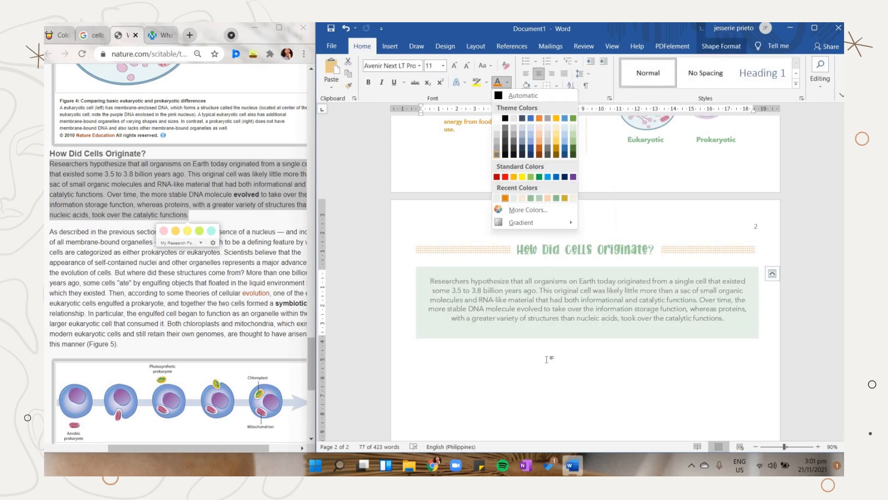
pyautogui.click(586, 308)
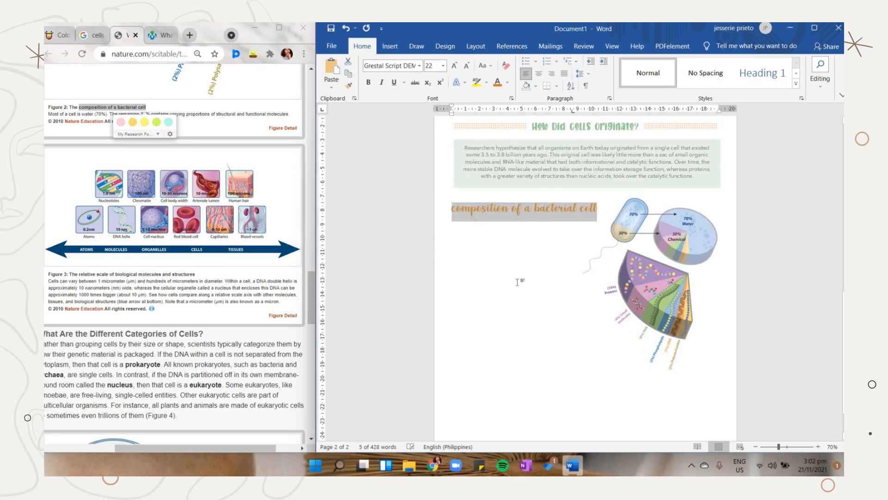
# Add a text box under the bacterial cell caption containing the pasted Mitosis definition.
pyautogui.click(527, 277)
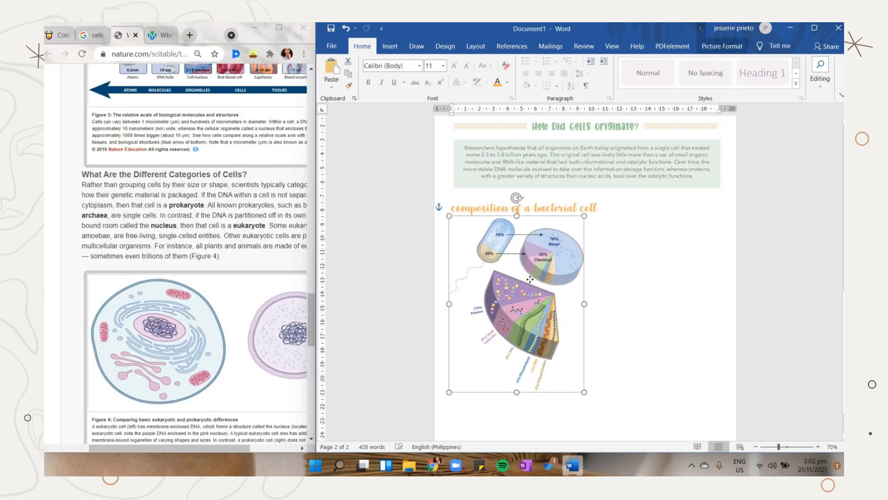
pyautogui.scroll(3)
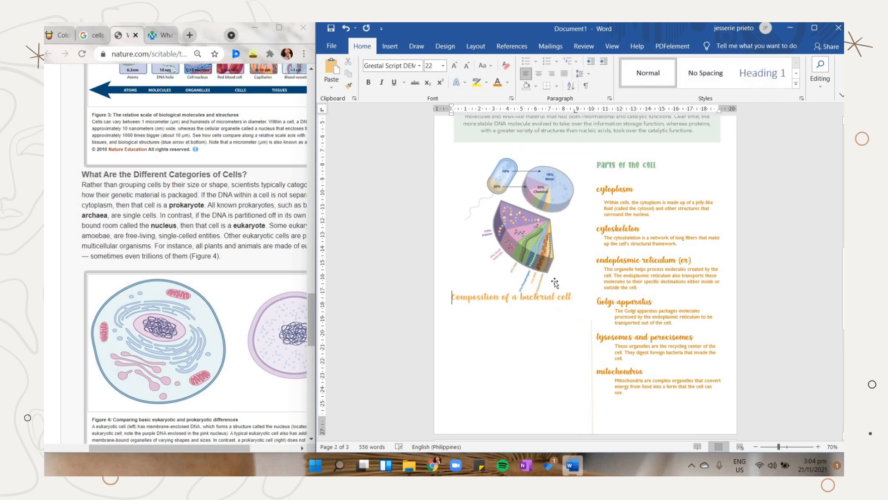
pyautogui.click(622, 200)
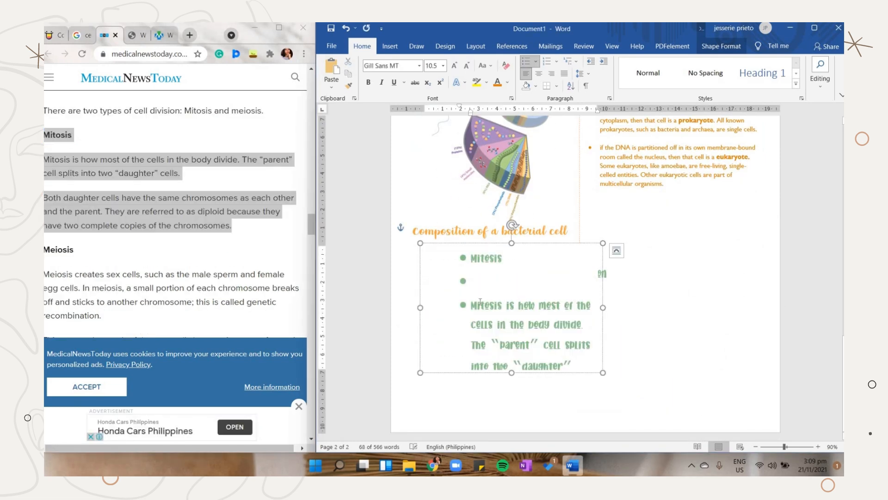
# Format the mitosis text box and set its text wrapping among the surrounding text.
pyautogui.click(616, 250)
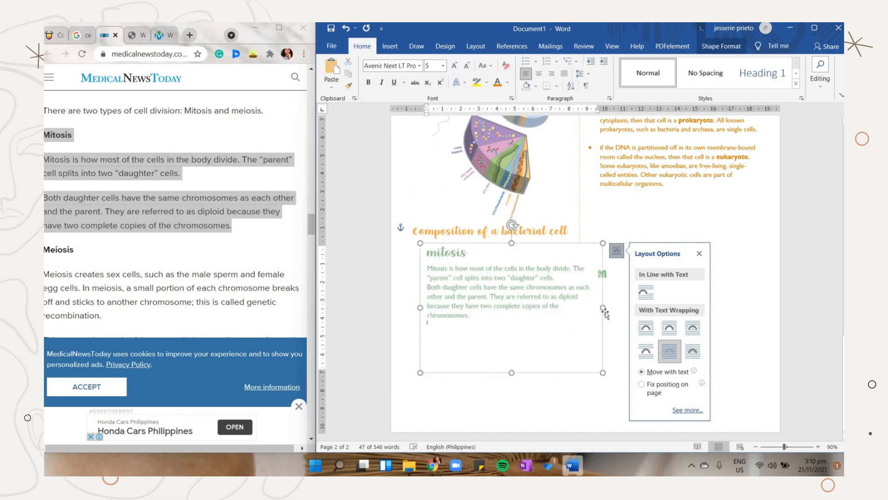
pyautogui.click(506, 82)
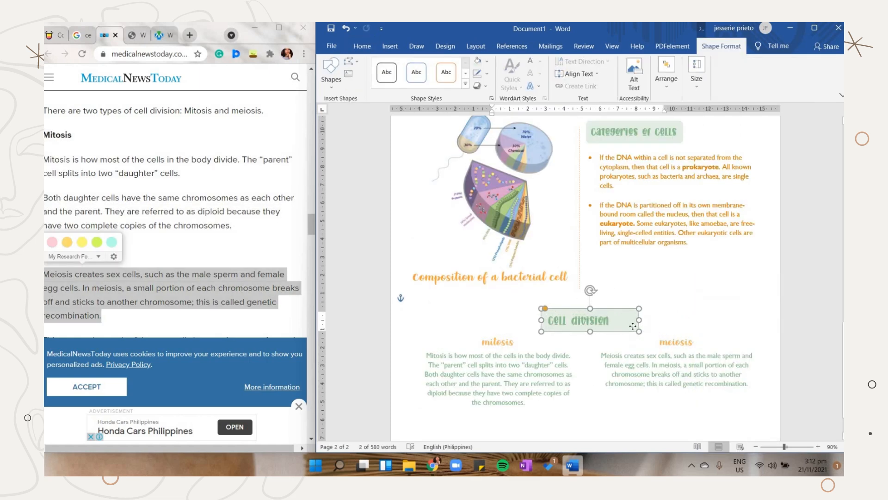
# Draw a connector from Cell division to Mitosis and give it an orange outline.
pyautogui.click(423, 61)
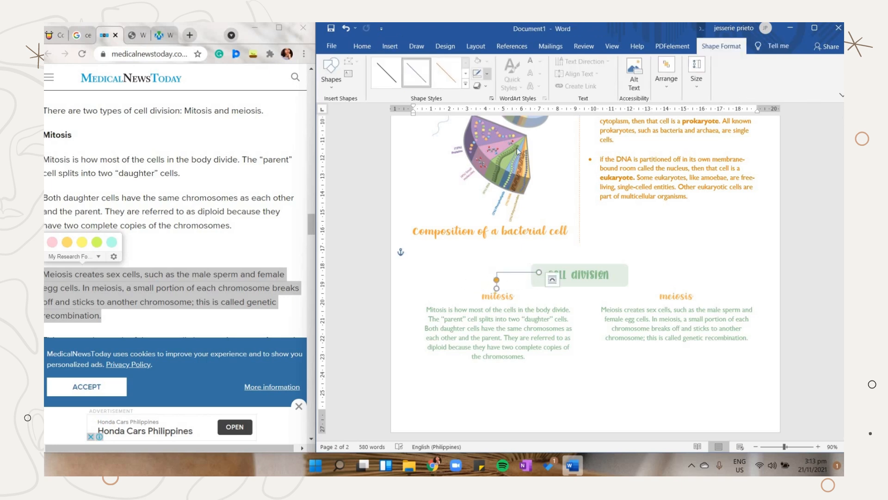
pyautogui.click(482, 73)
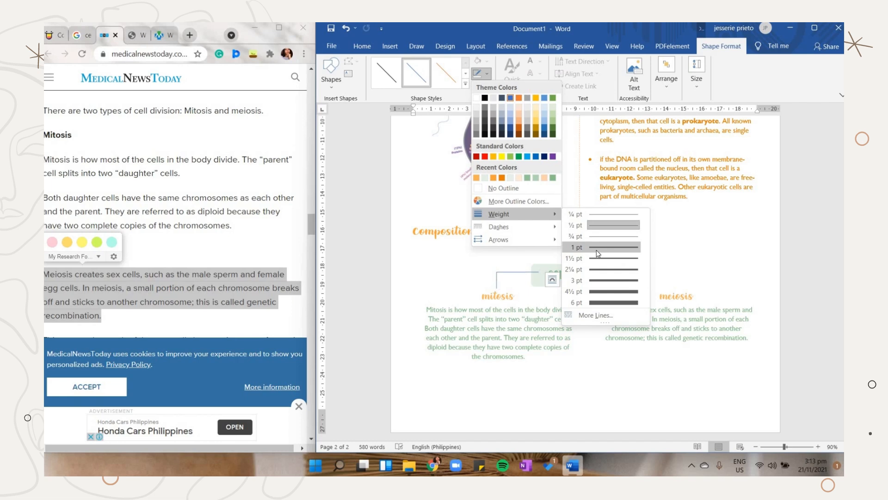
pyautogui.moveTo(544, 182)
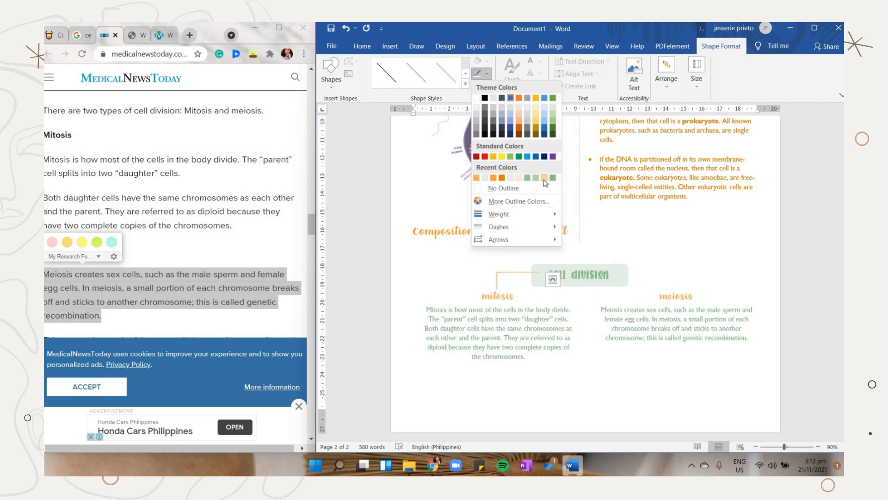
pyautogui.click(544, 178)
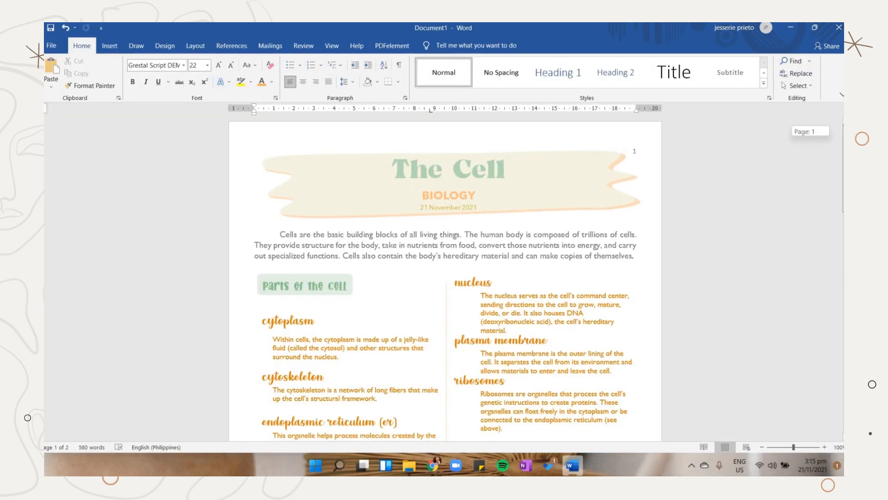
# Place the dotted background picture behind the text on both pages of the notes.
pyautogui.scroll(-3)
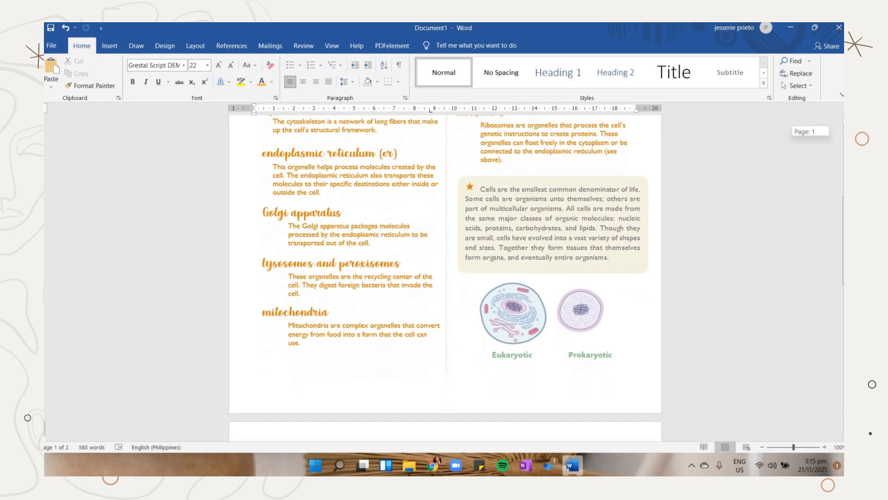
pyautogui.scroll(-3)
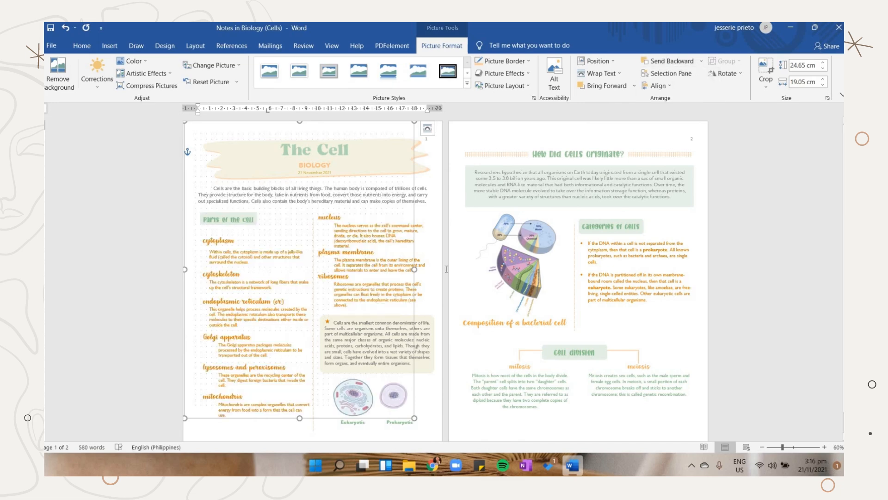
pyautogui.click(424, 167)
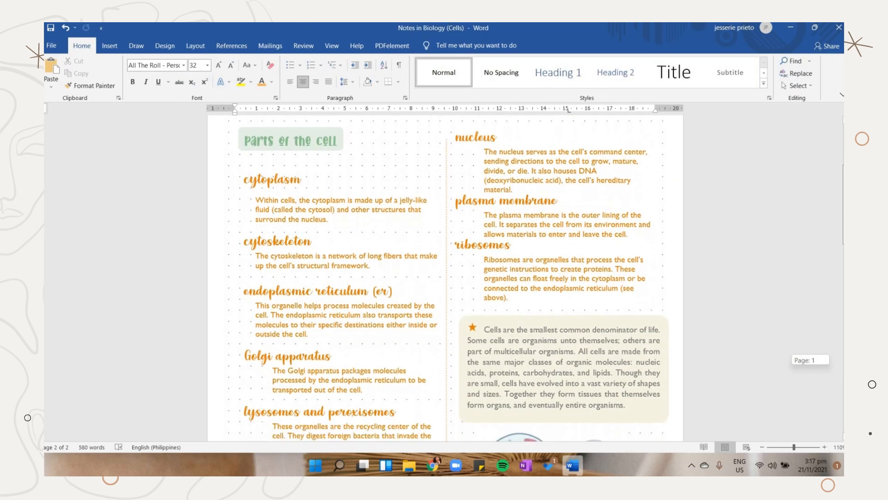
pyautogui.scroll(-3)
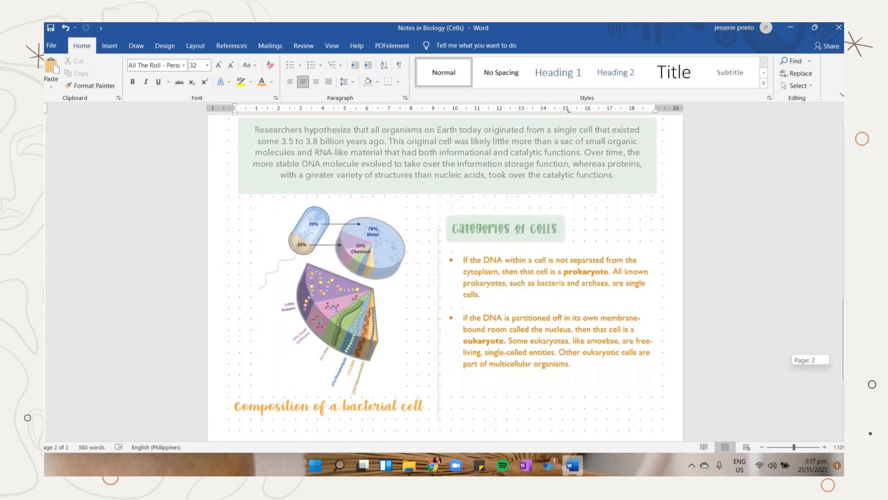
pyautogui.scroll(3)
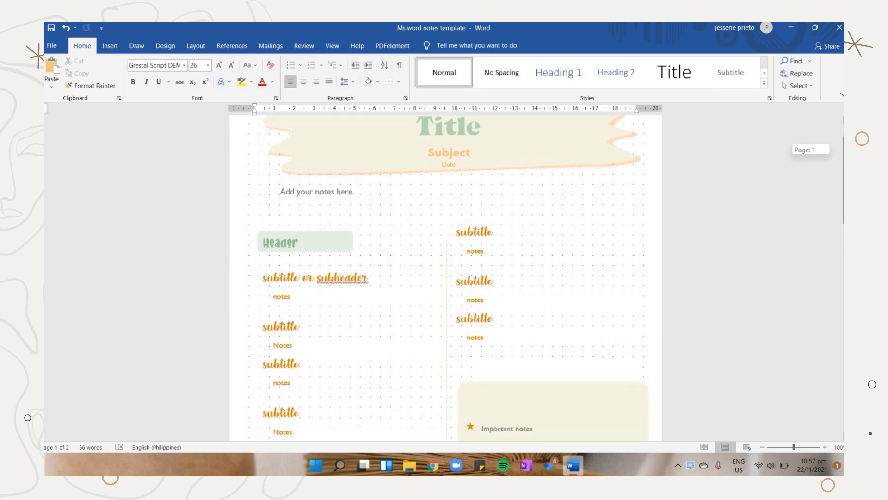
# Save the Ms word notes template via Save As with the Word Template file type.
pyautogui.scroll(-3)
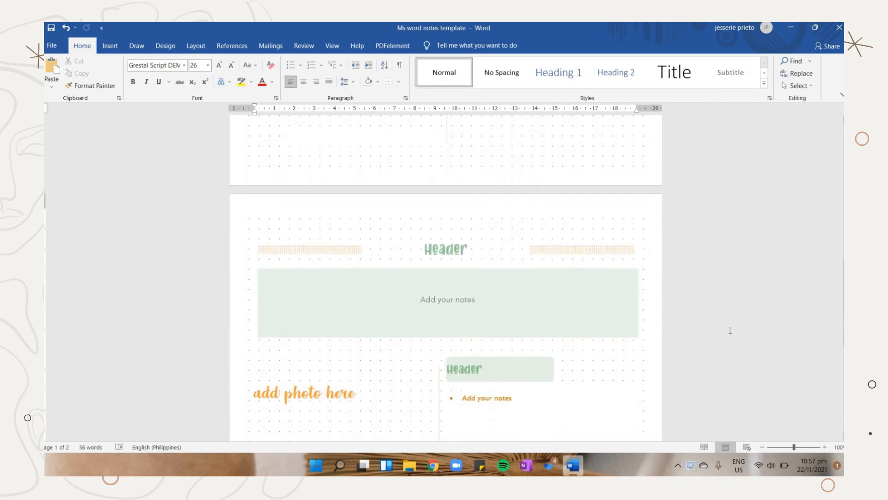
pyautogui.scroll(-3)
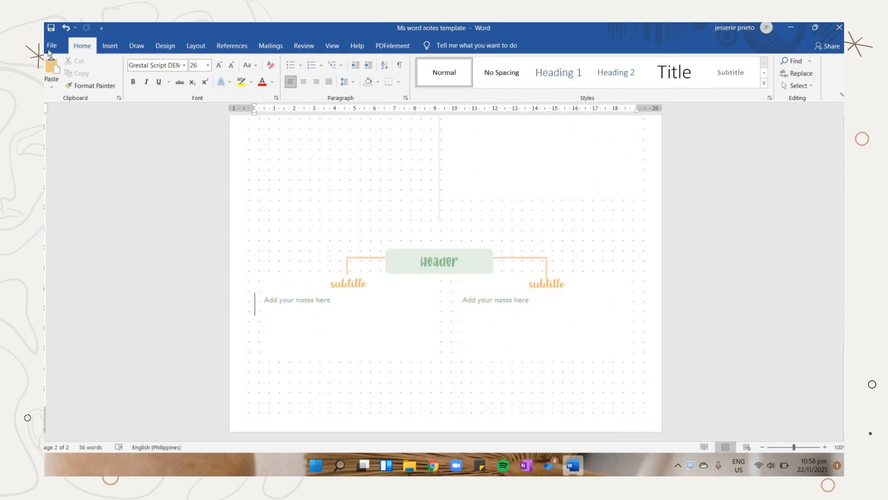
pyautogui.click(51, 45)
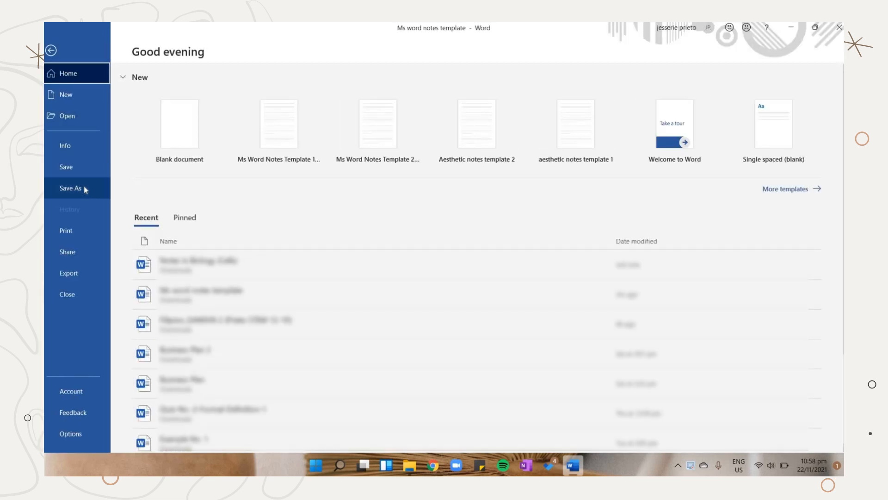
pyautogui.click(71, 188)
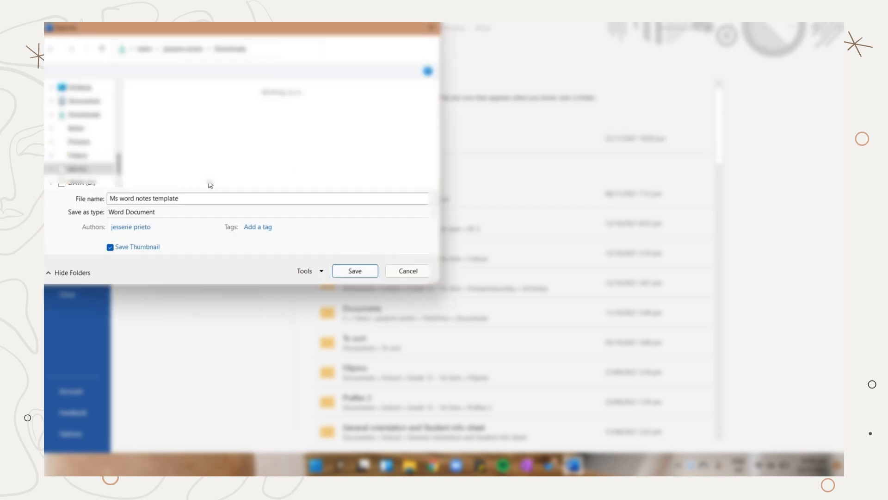
pyautogui.click(266, 211)
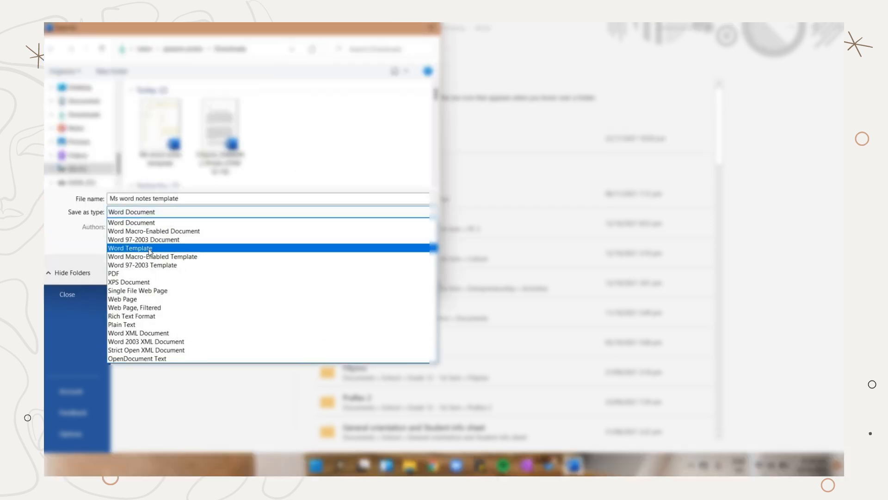
pyautogui.click(129, 248)
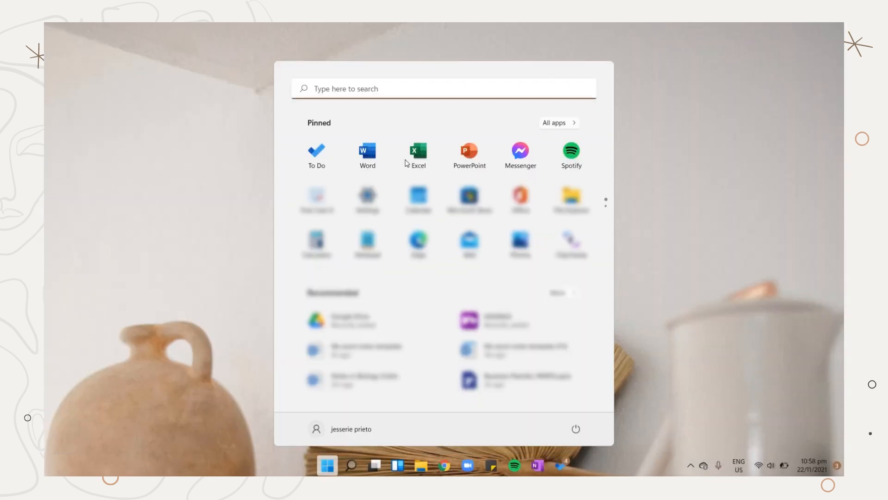
# Relaunch Word and view the Personal templates gallery listing the saved aesthetic notes templates.
pyautogui.click(367, 154)
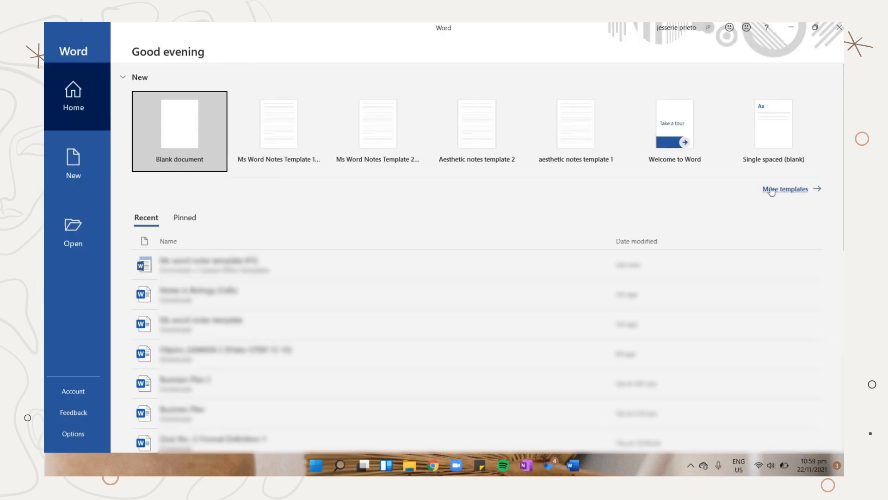
pyautogui.click(786, 189)
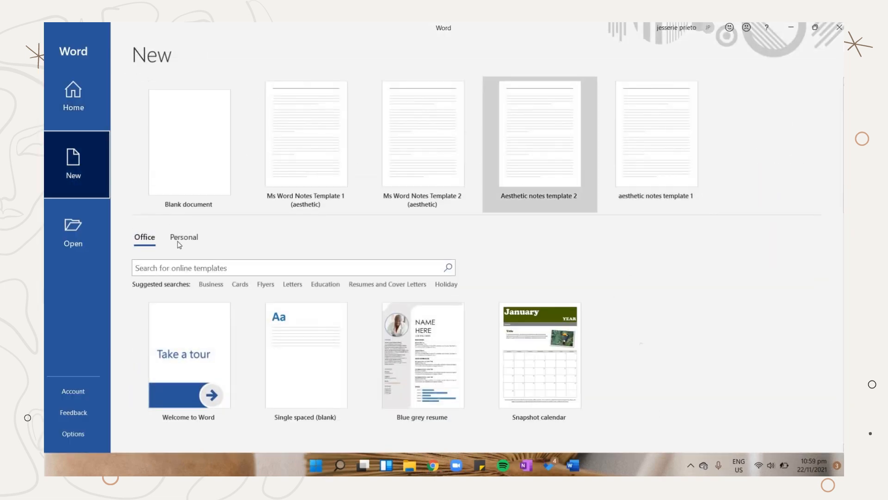
pyautogui.click(183, 236)
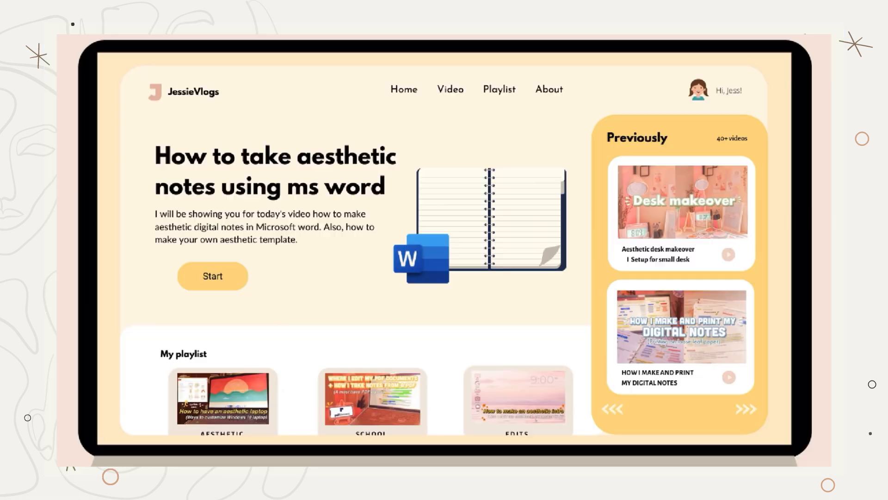
pyautogui.click(212, 276)
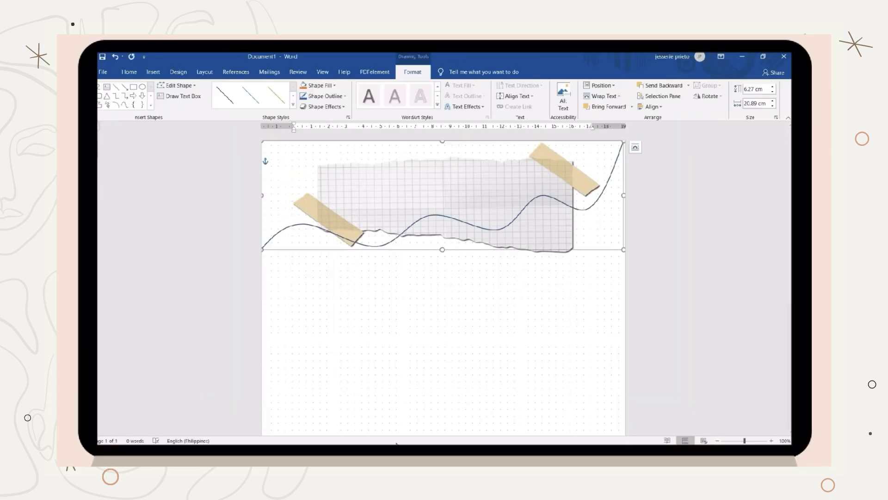